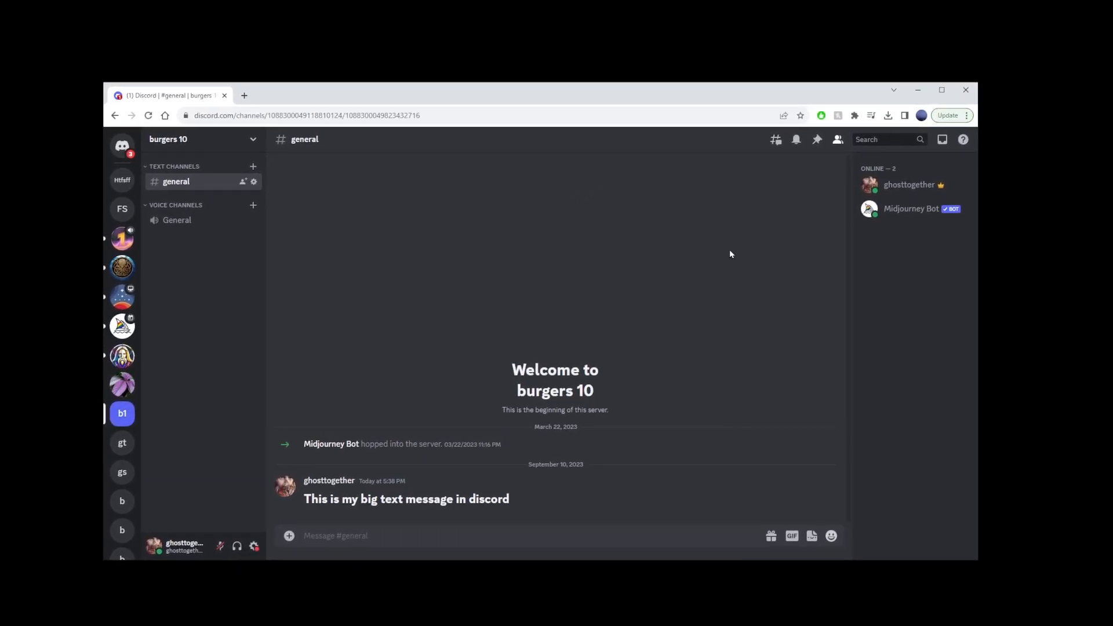
{"action": "mouse_move", "coordinate": [923, 188]}
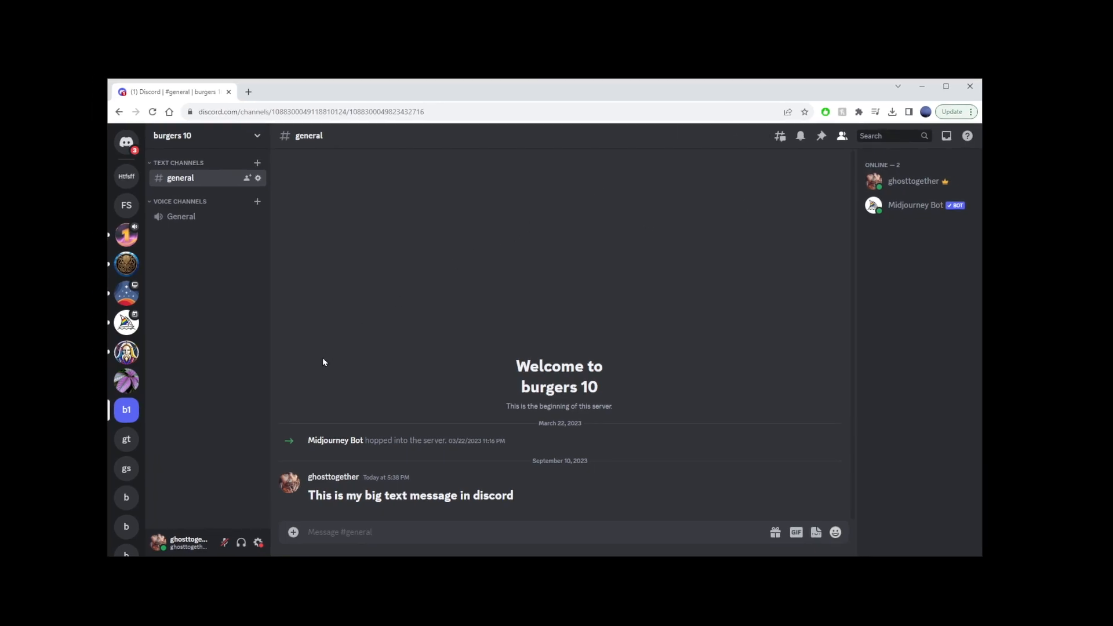
Reach the Activity Privacy page in User Settings with activity status sharing shown on.
{"action": "left_click", "coordinate": [259, 542]}
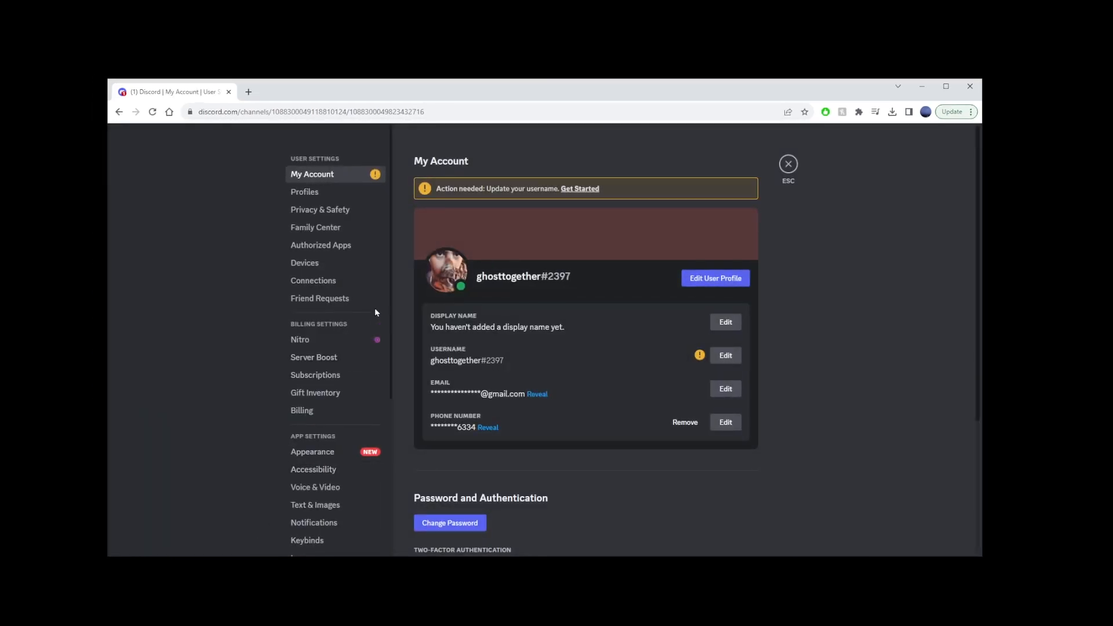
{"action": "scroll", "scroll_direction": "down", "scroll_amount": 3}
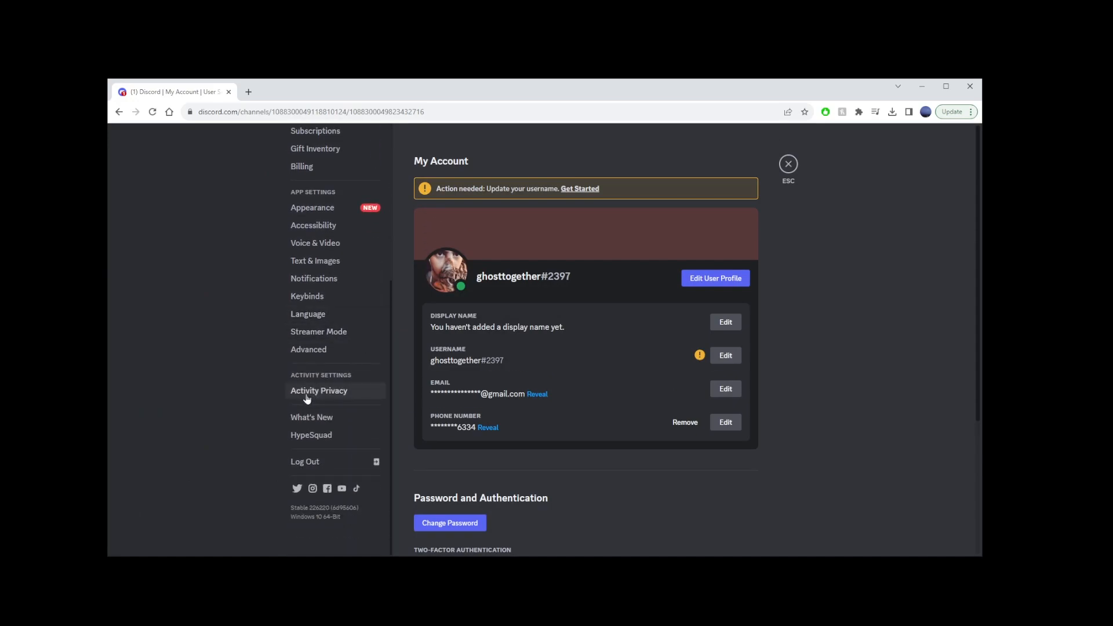
{"action": "left_click", "coordinate": [319, 390]}
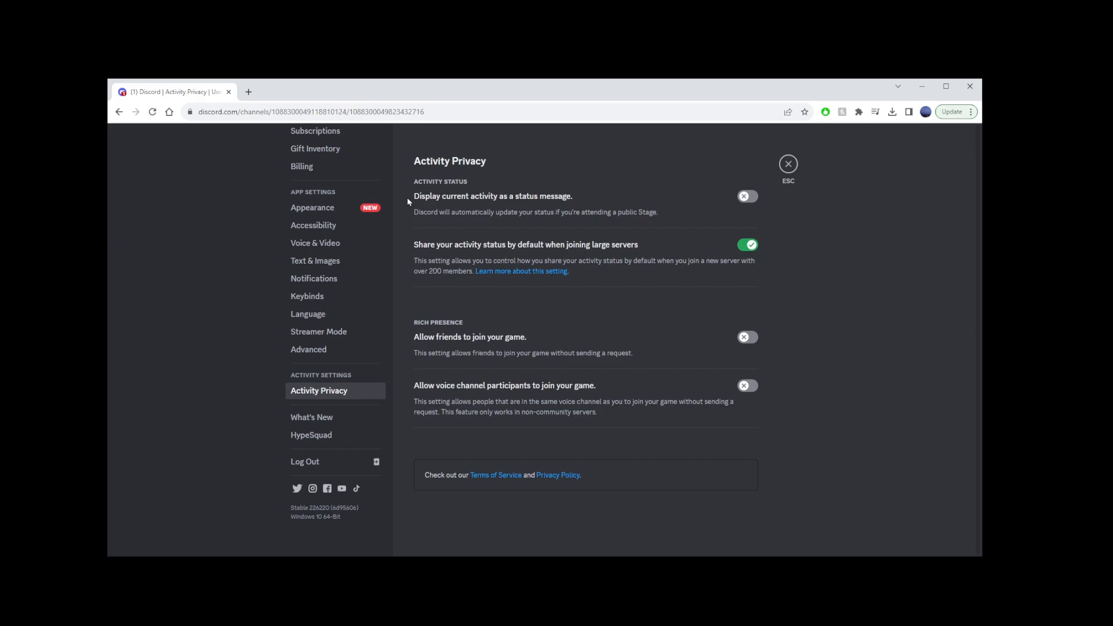
{"action": "mouse_move", "coordinate": [528, 204]}
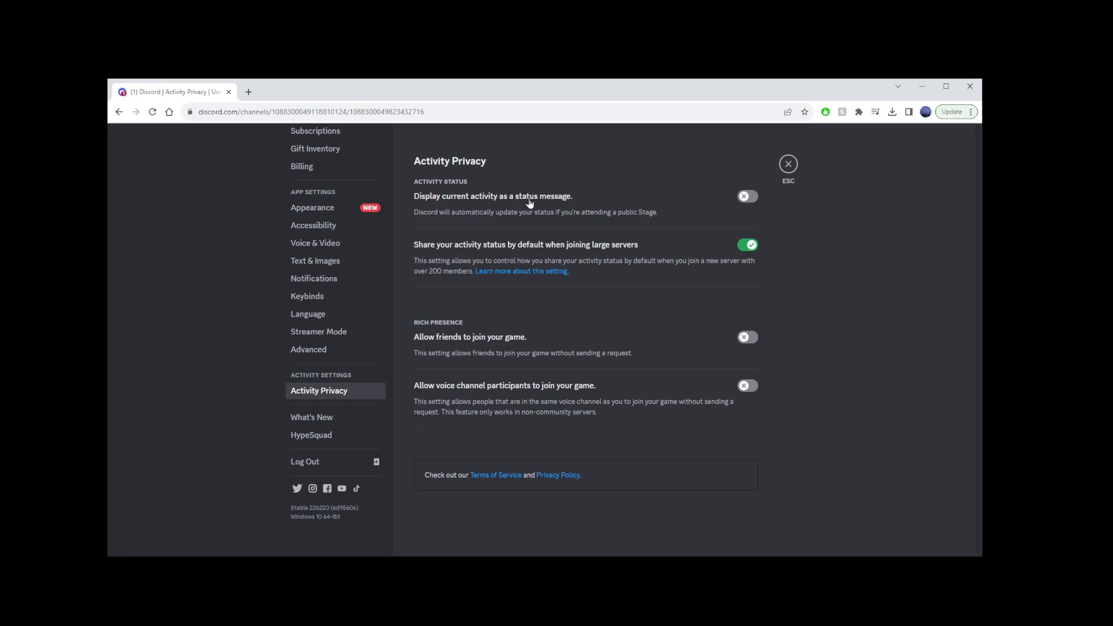
{"action": "mouse_move", "coordinate": [751, 205]}
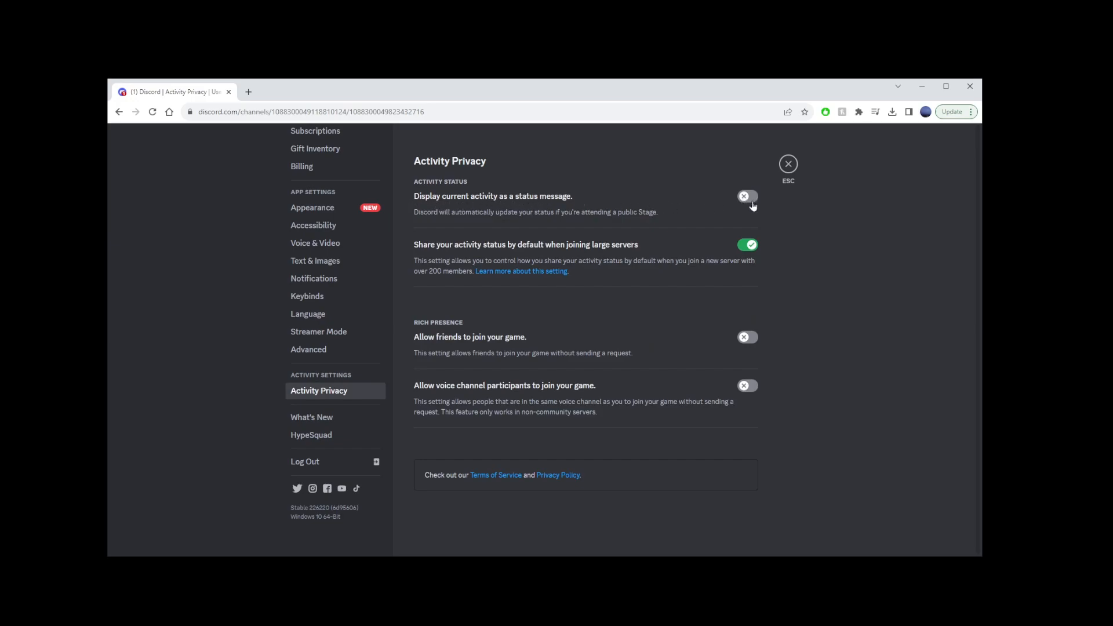
{"action": "left_click", "coordinate": [788, 164]}
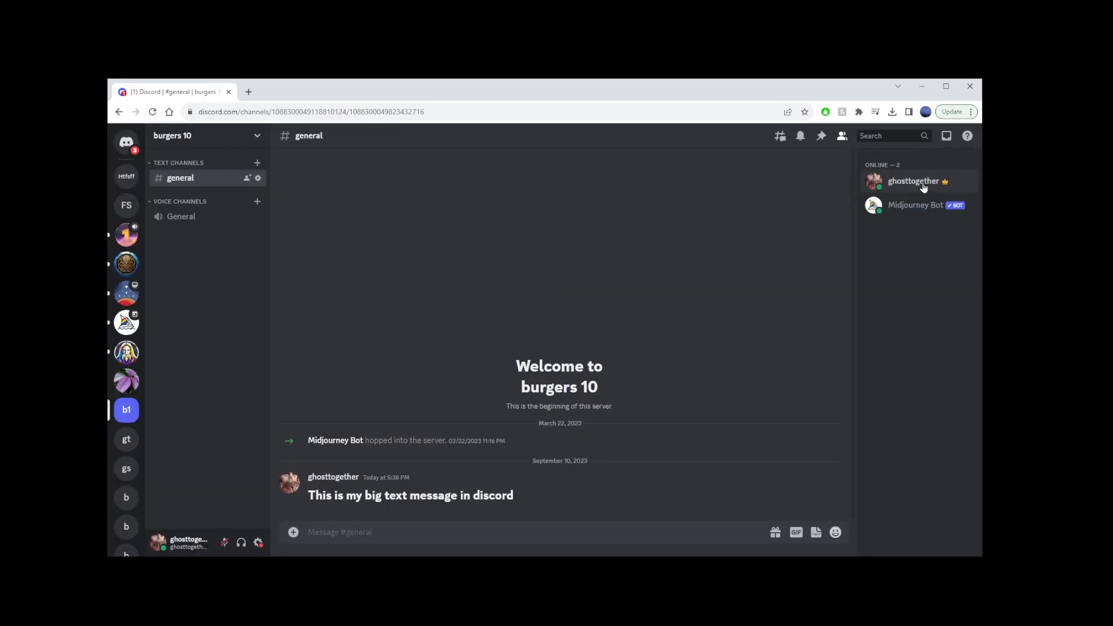
{"action": "mouse_move", "coordinate": [686, 235]}
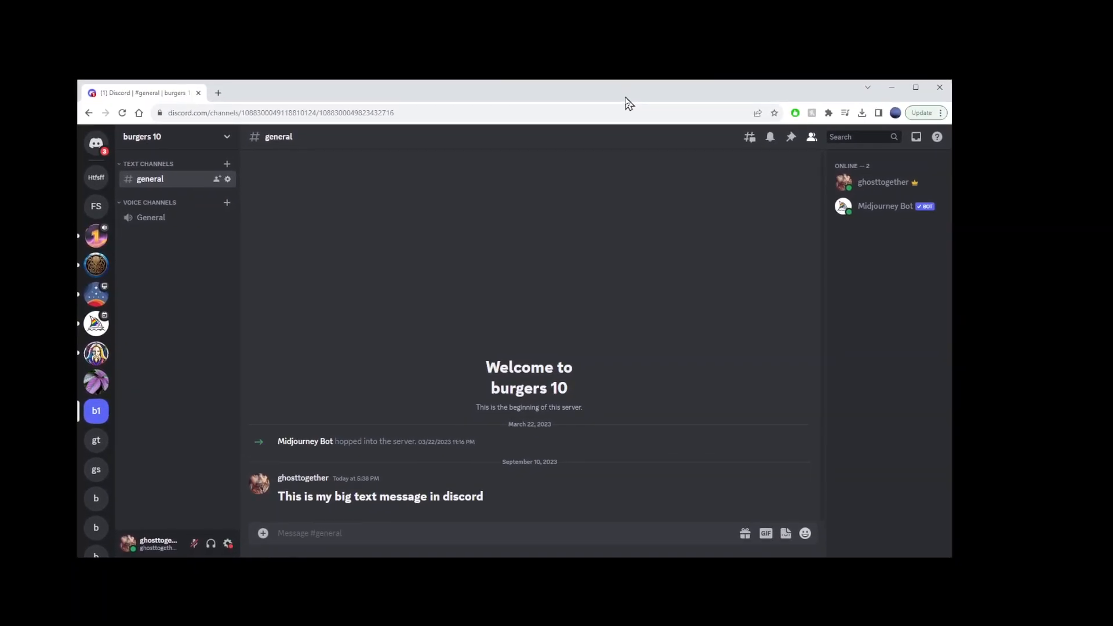
{"action": "mouse_move", "coordinate": [442, 314]}
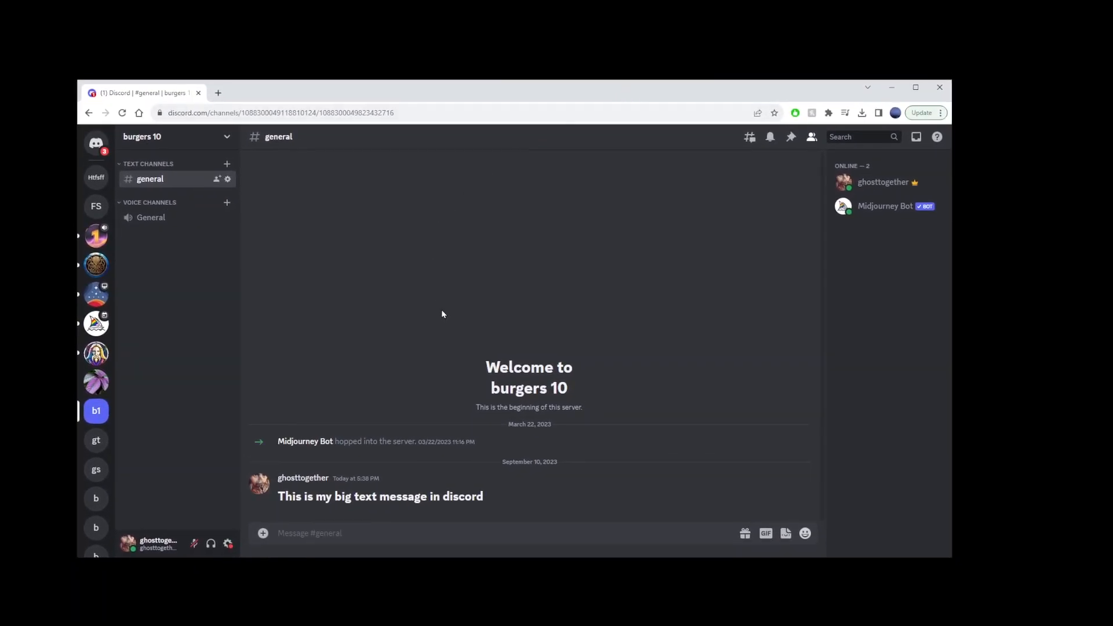
{"action": "mouse_move", "coordinate": [498, 131]}
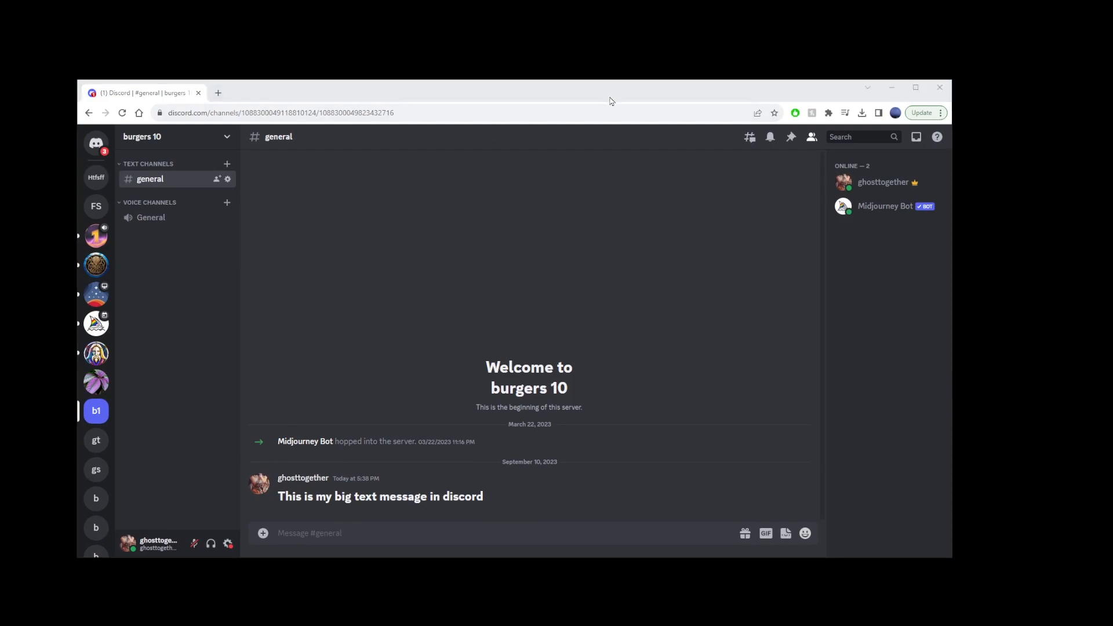
{"action": "mouse_move", "coordinate": [515, 211]}
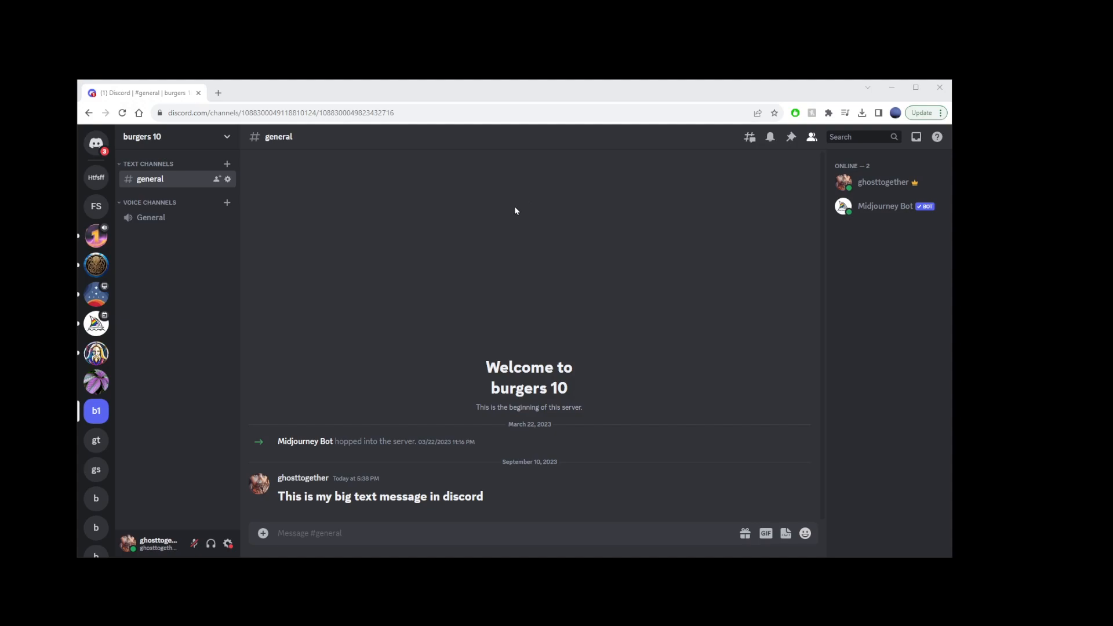
Return to Activity Privacy, confirming 'Display current activity as a status message' stays on.
{"action": "left_click", "coordinate": [922, 113]}
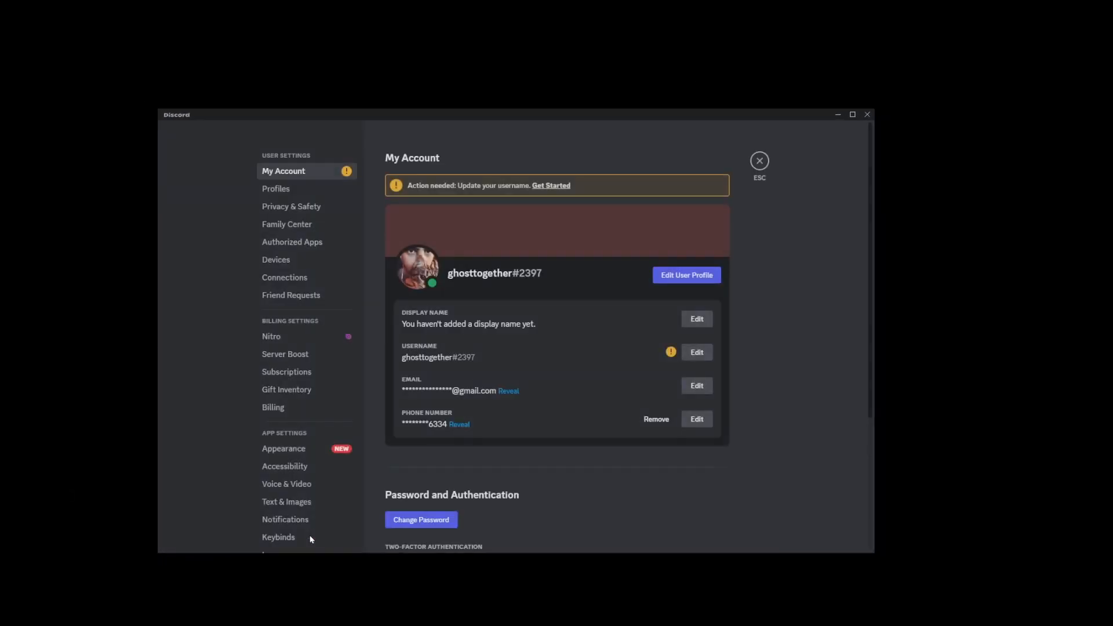
{"action": "scroll", "scroll_direction": "down", "scroll_amount": 3}
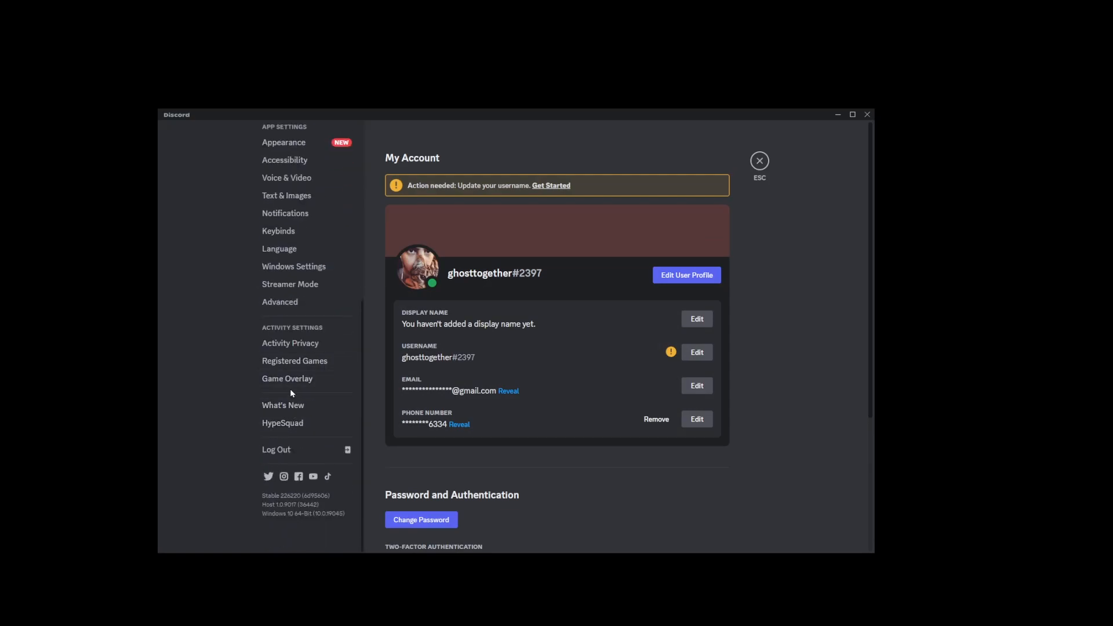
{"action": "left_click", "coordinate": [290, 344]}
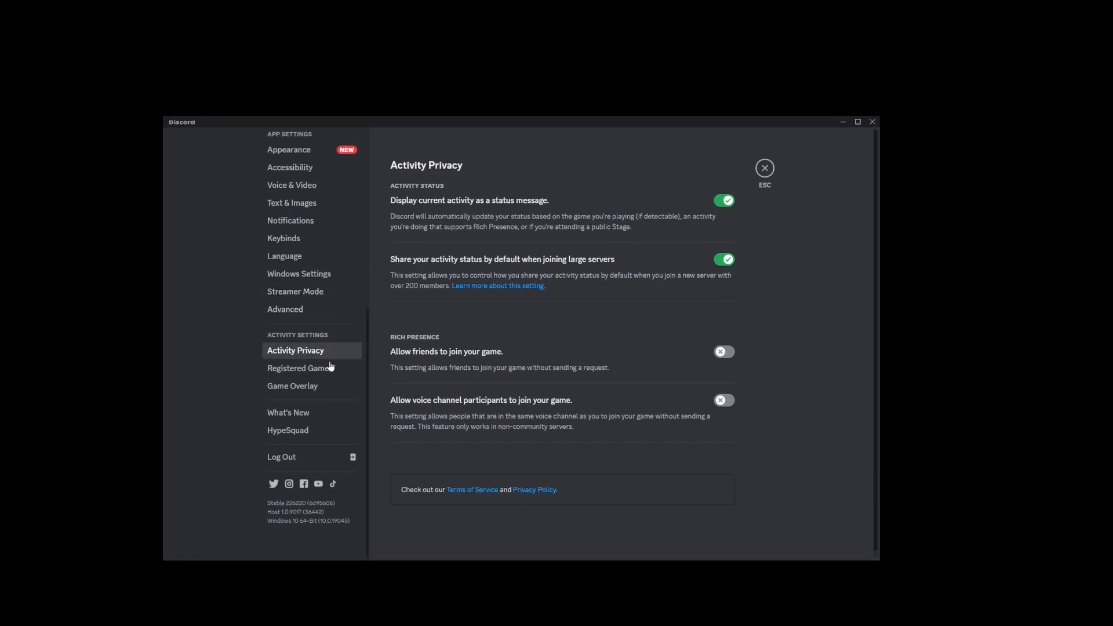
Confirm Way of the Hunter under Registered Games, then leave settings showing 'Playing Way of the Hunter'.
{"action": "left_click", "coordinate": [299, 368]}
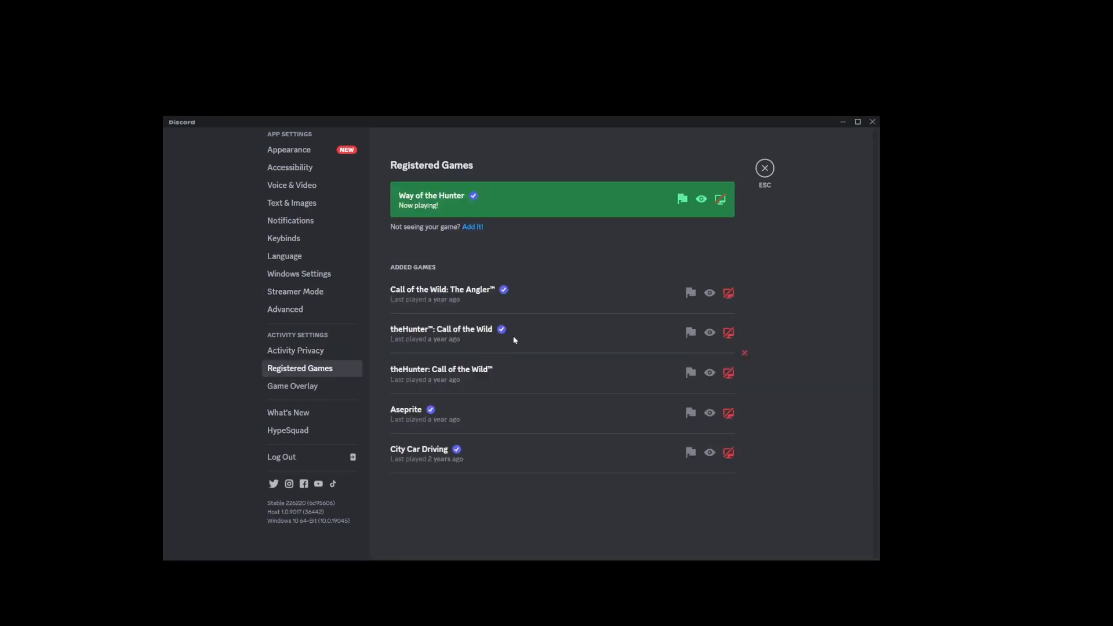
{"action": "mouse_move", "coordinate": [506, 410]}
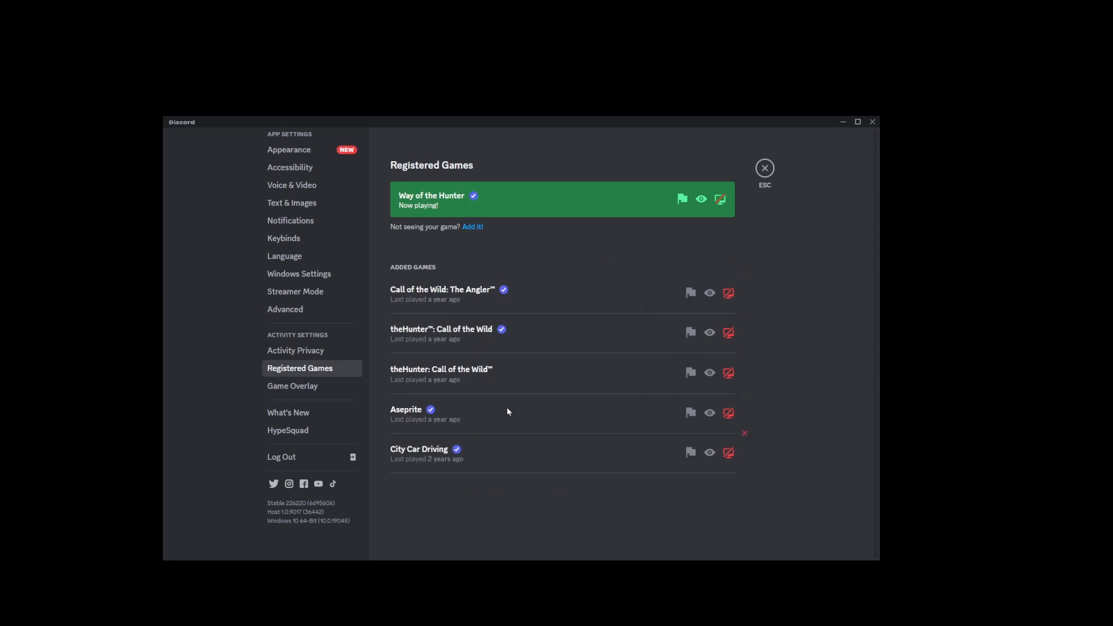
{"action": "mouse_move", "coordinate": [727, 292]}
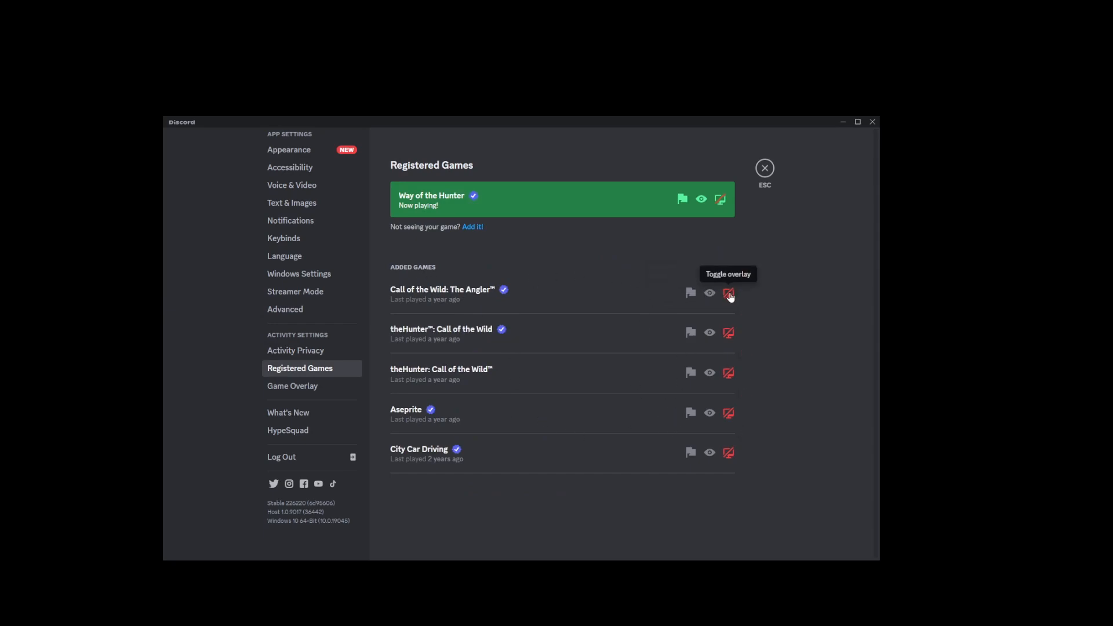
{"action": "mouse_move", "coordinate": [708, 292]}
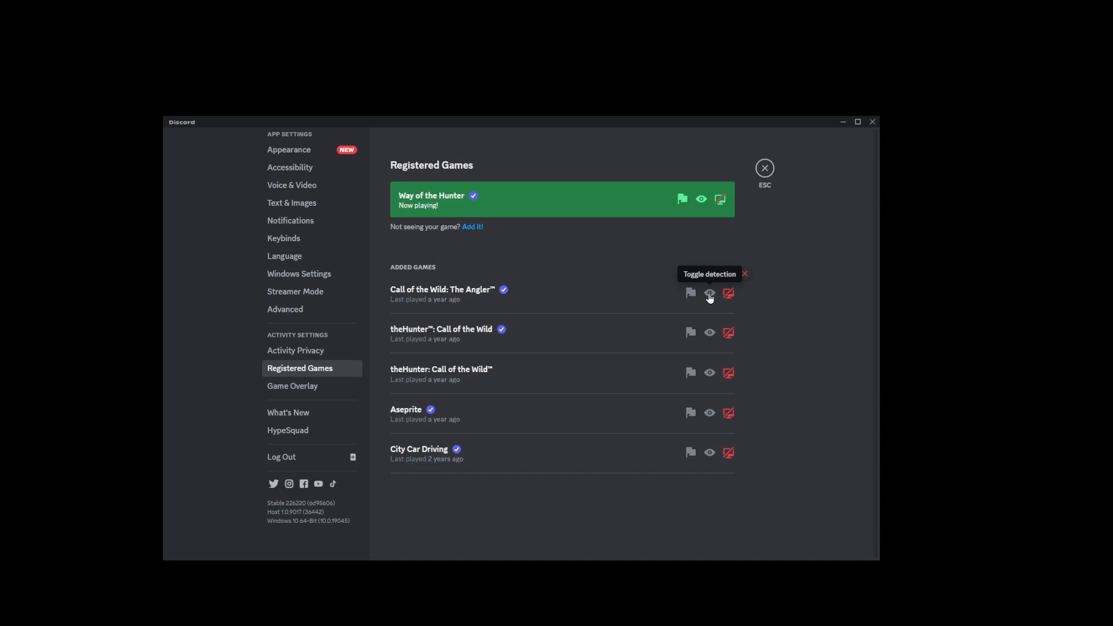
{"action": "mouse_move", "coordinate": [764, 178]}
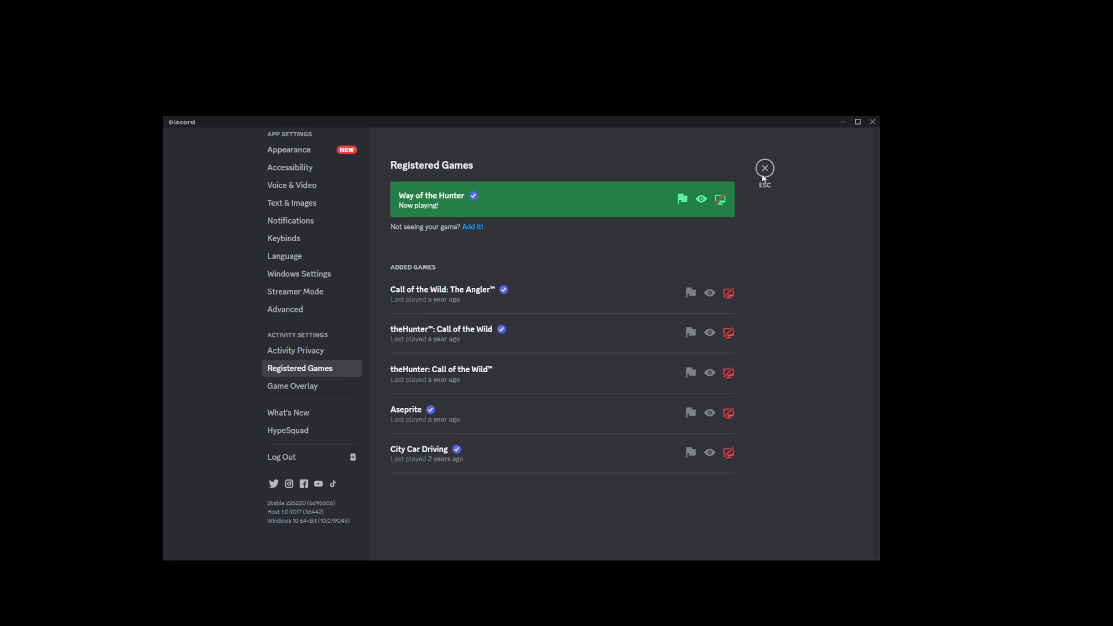
{"action": "left_click", "coordinate": [764, 169]}
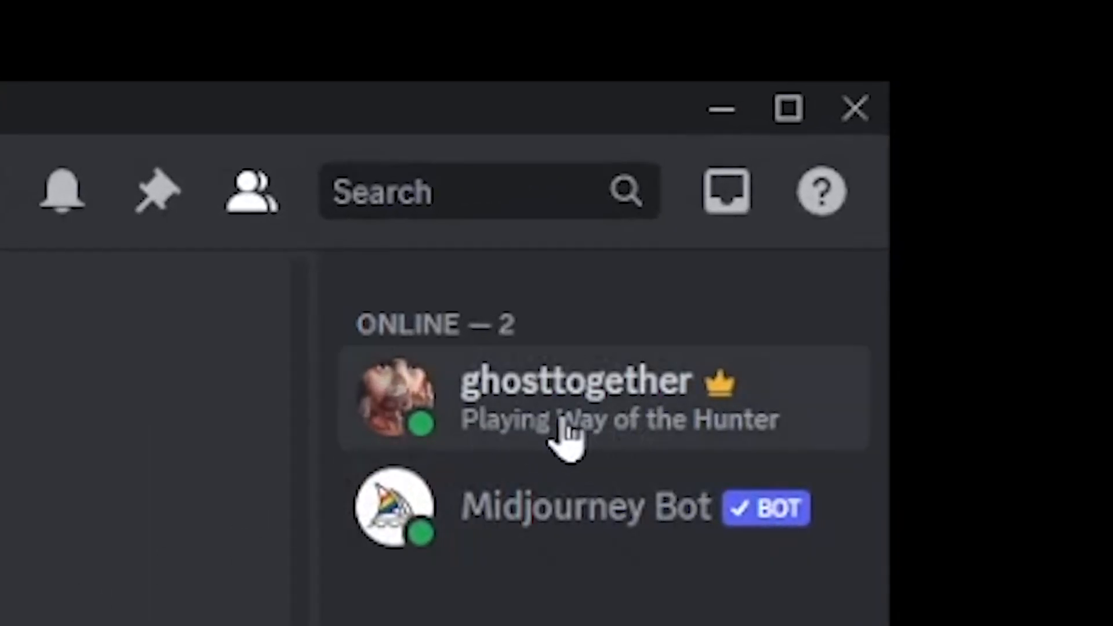
{"action": "mouse_move", "coordinate": [525, 447]}
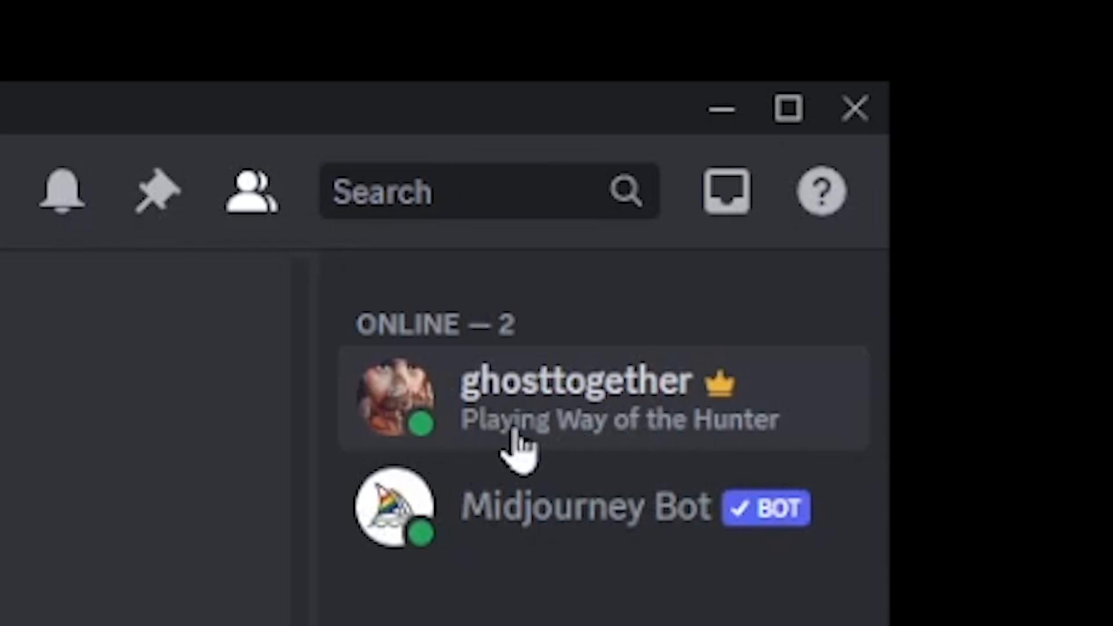
{"action": "mouse_move", "coordinate": [525, 447]}
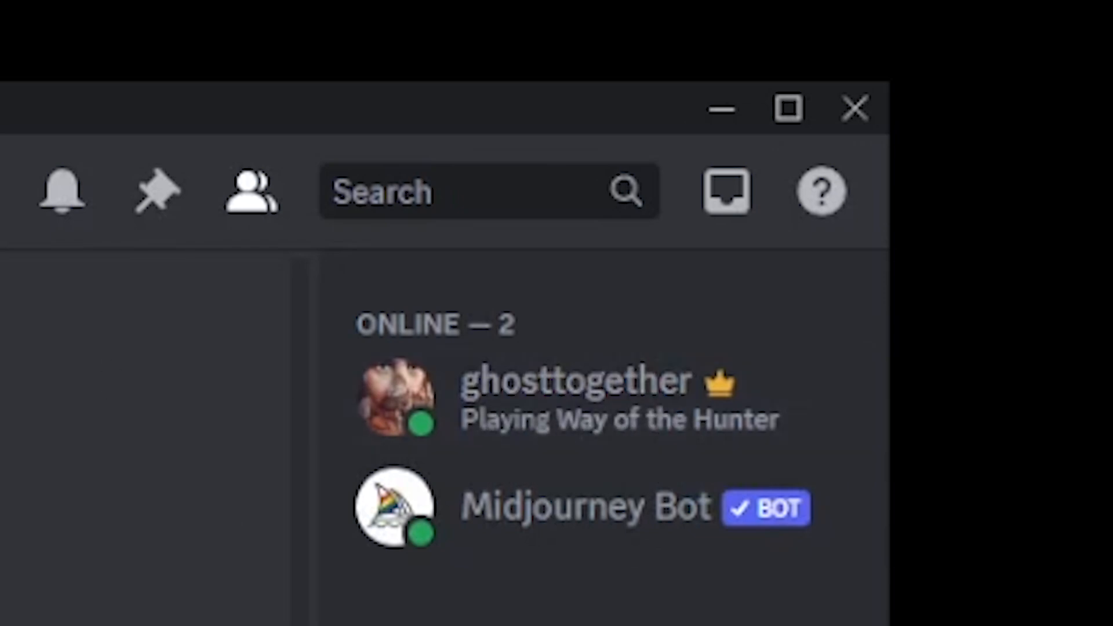